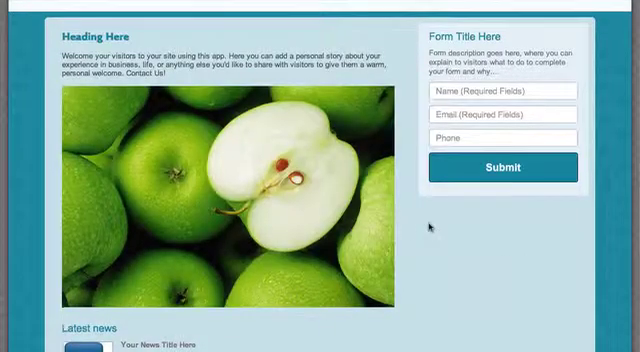
- Scroll down the page to reach the green-apples photo
scroll(down, 3)
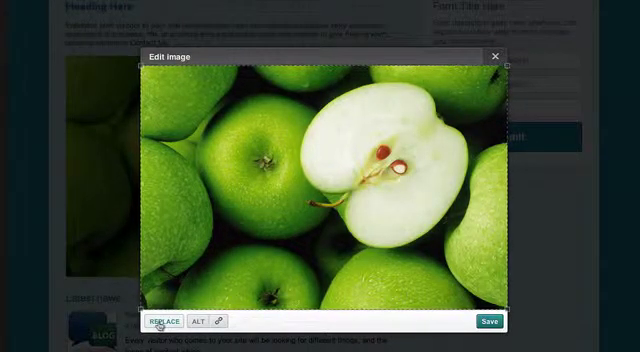
click(166, 321)
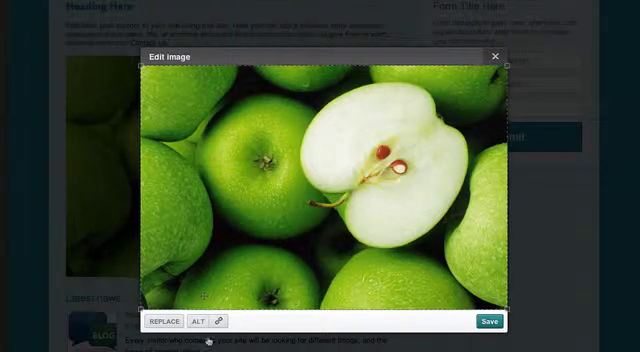
mouse_move(197, 321)
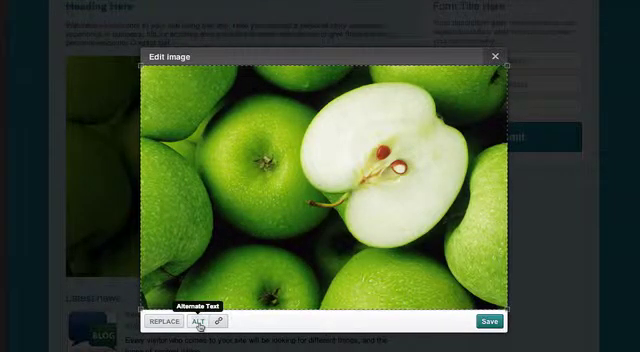
click(196, 320)
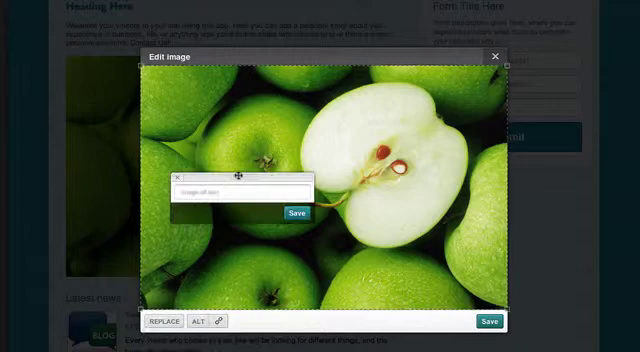
click(245, 191)
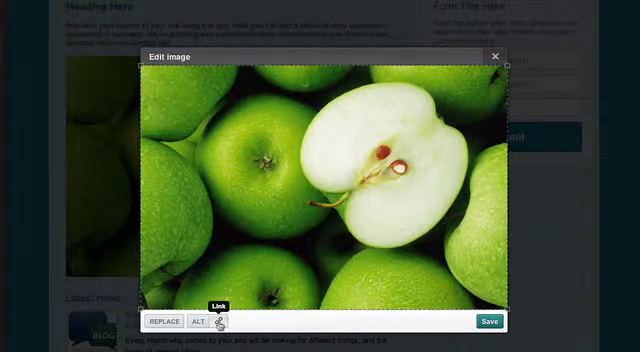
- Show the apple photo's link options: site page list and external web address
click(217, 322)
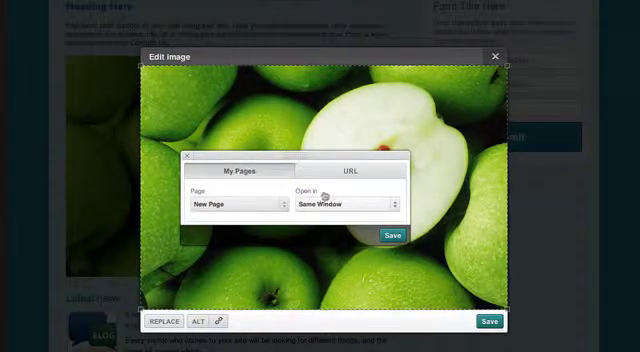
click(349, 170)
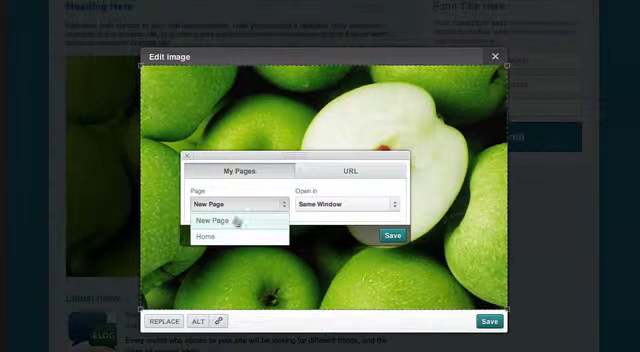
click(348, 170)
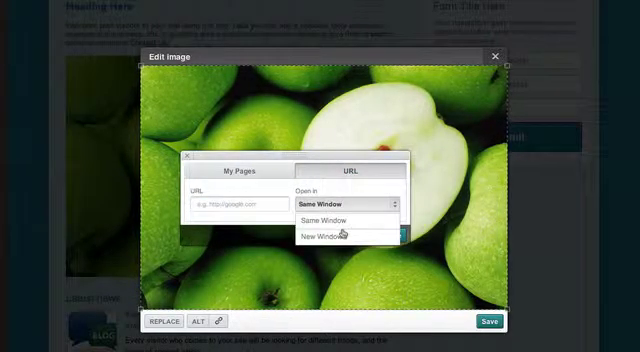
mouse_move(340, 237)
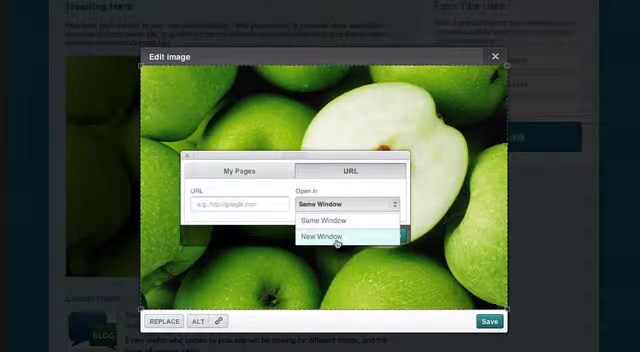